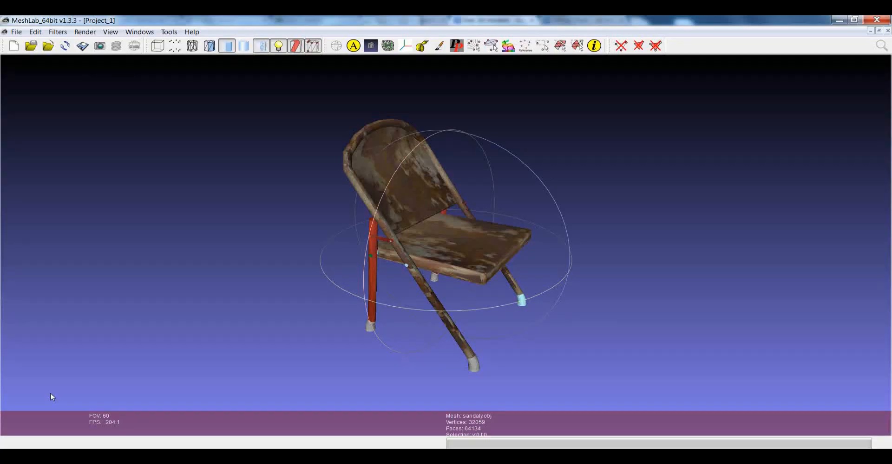
{"action": "mouse_move", "coordinate": [476, 230]}
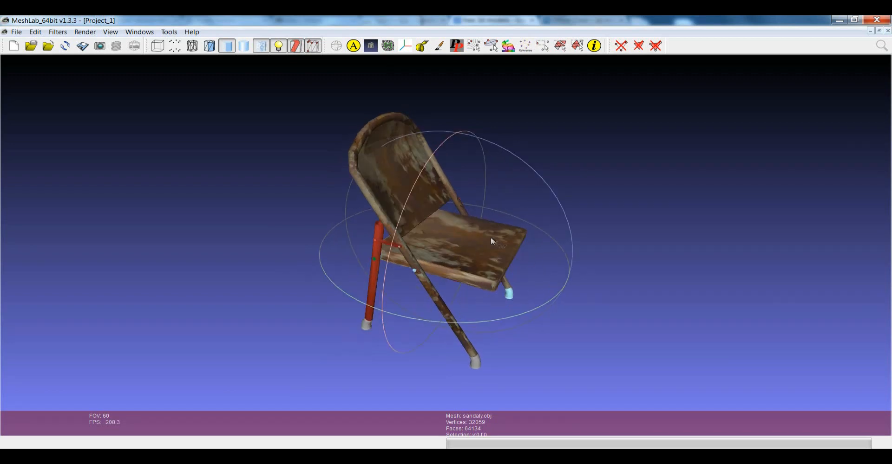
Orbit around the chair, then region-select the front foot faces and the seat
{"action": "left_click_drag", "start_coordinate": [492, 241], "coordinate": [469, 236]}
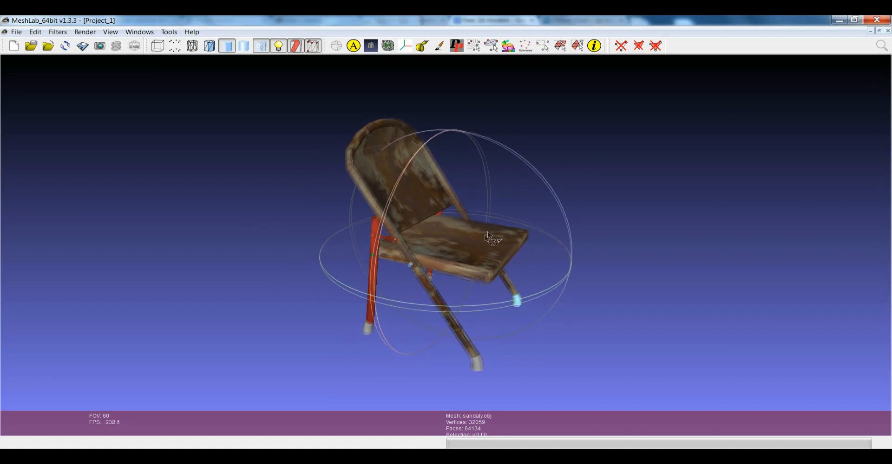
{"action": "left_click_drag", "start_coordinate": [489, 239], "coordinate": [505, 277]}
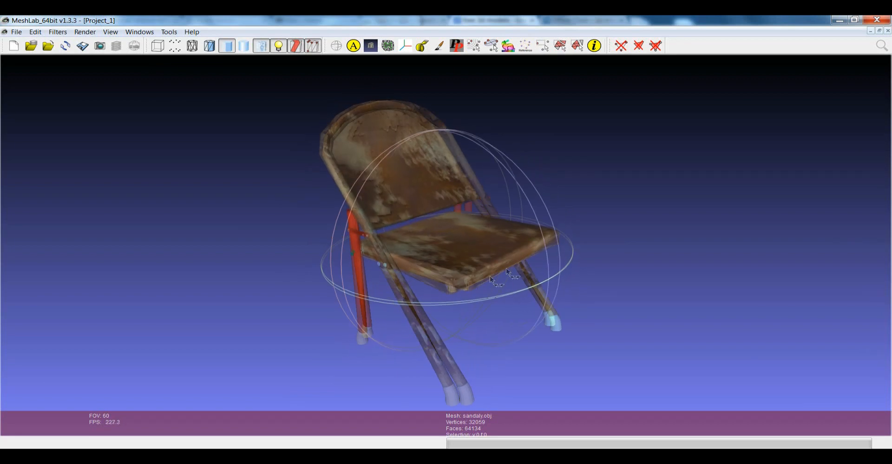
{"action": "left_click_drag", "start_coordinate": [506, 279], "coordinate": [509, 238]}
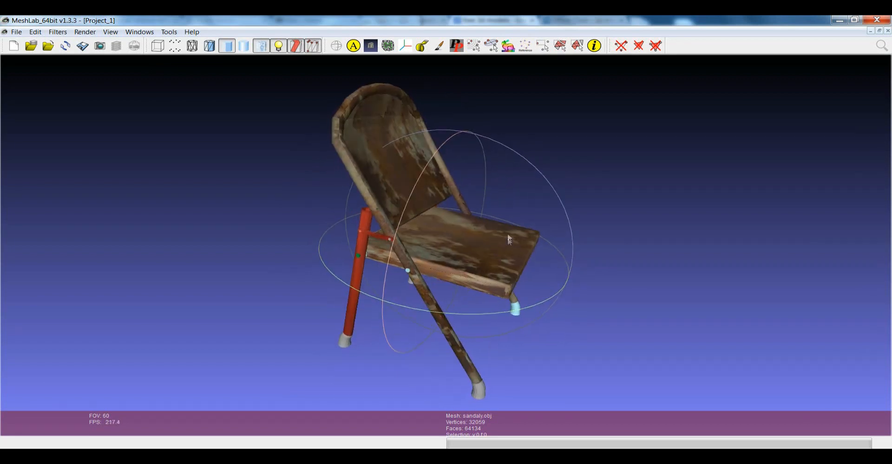
{"action": "left_click_drag", "start_coordinate": [509, 239], "coordinate": [510, 189]}
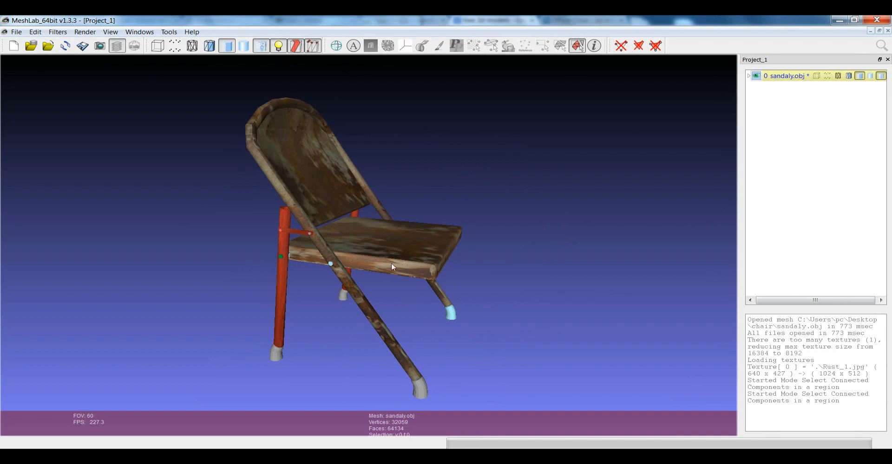
{"action": "mouse_move", "coordinate": [440, 206]}
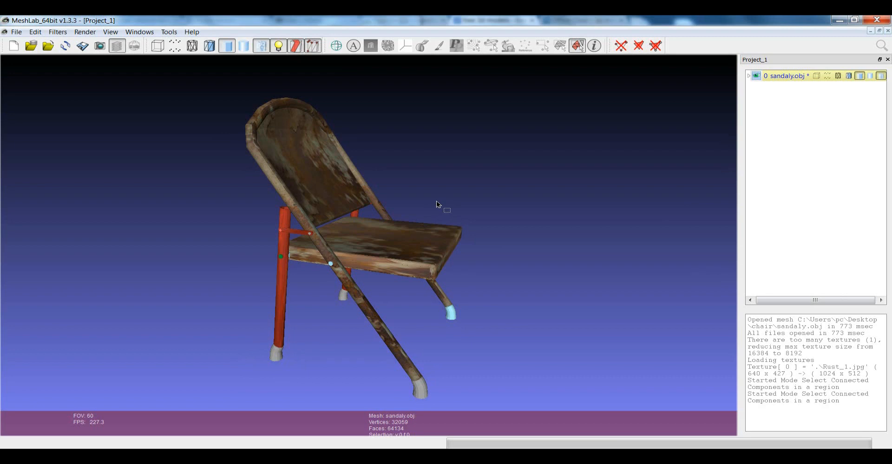
{"action": "mouse_move", "coordinate": [434, 201]}
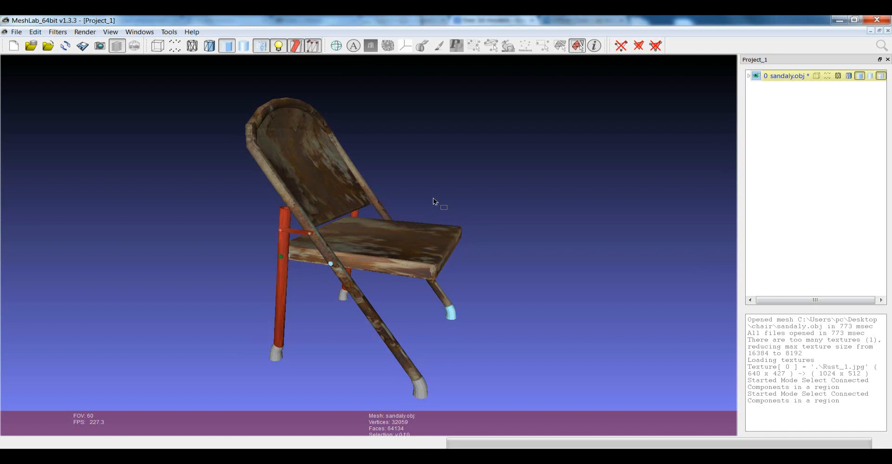
{"action": "left_click_drag", "start_coordinate": [443, 198], "coordinate": [461, 236]}
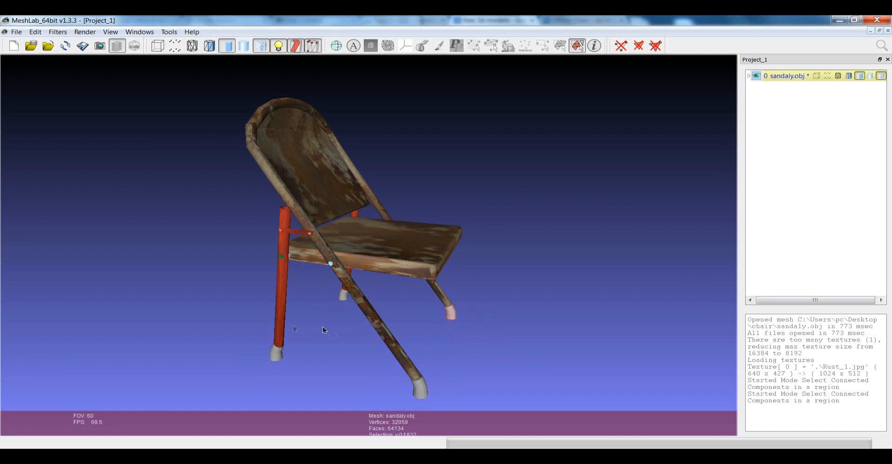
{"action": "left_click", "coordinate": [278, 318]}
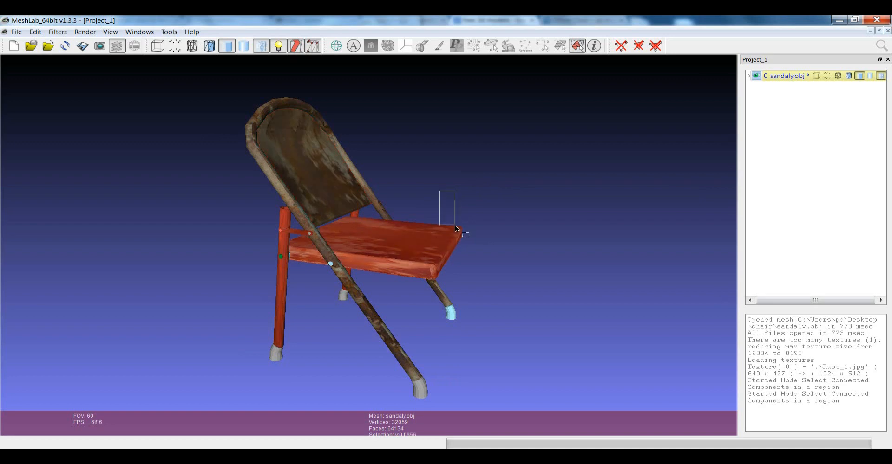
{"action": "mouse_move", "coordinate": [527, 159]}
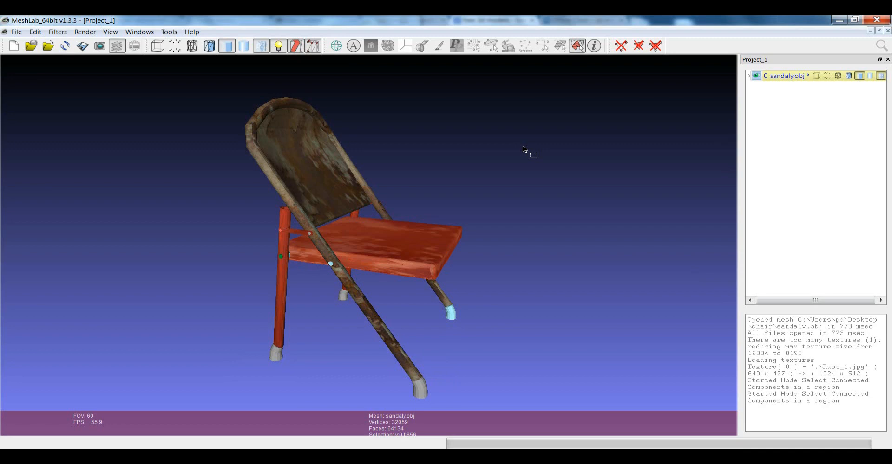
{"action": "mouse_move", "coordinate": [381, 329]}
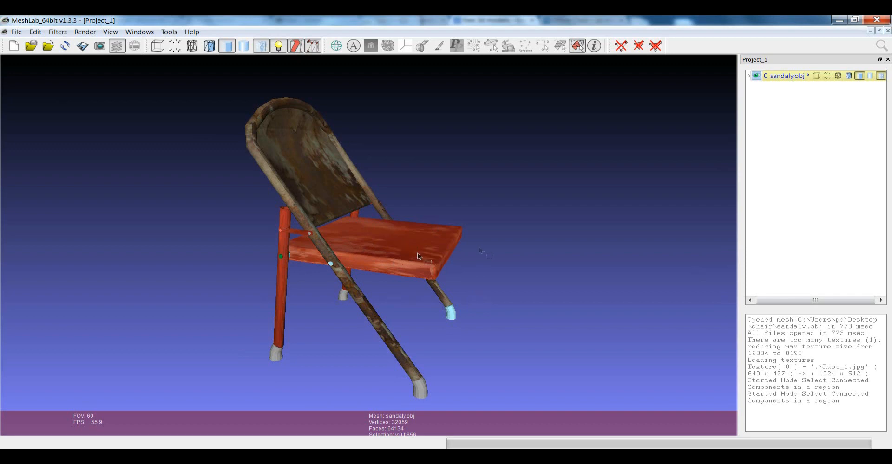
{"action": "mouse_move", "coordinate": [563, 182]}
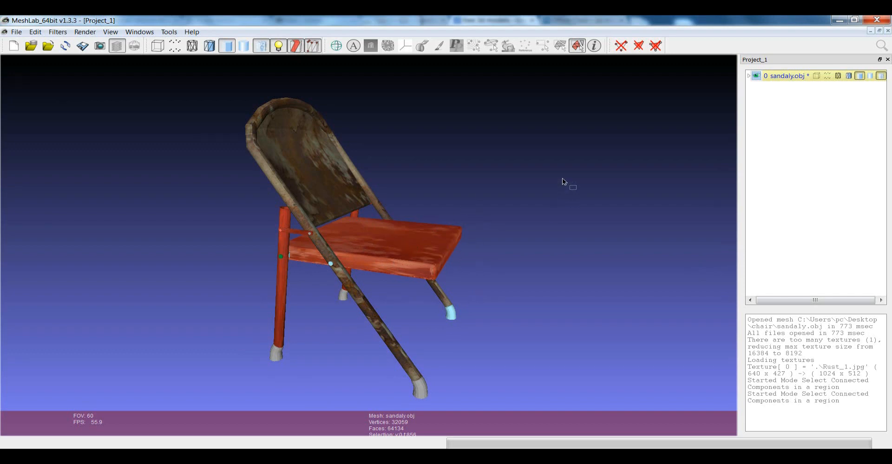
{"action": "mouse_move", "coordinate": [565, 181]}
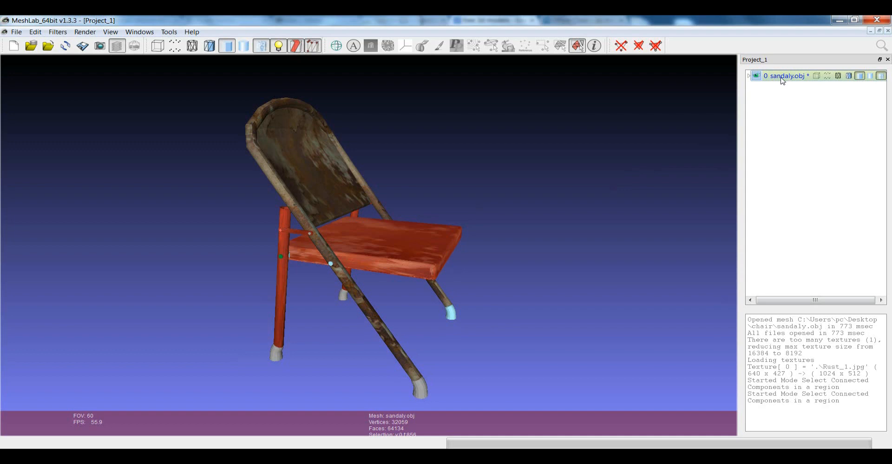
Open 'Move selected faces to another layer' from the sandaly.obj layer's context menu
{"action": "right_click", "coordinate": [786, 76]}
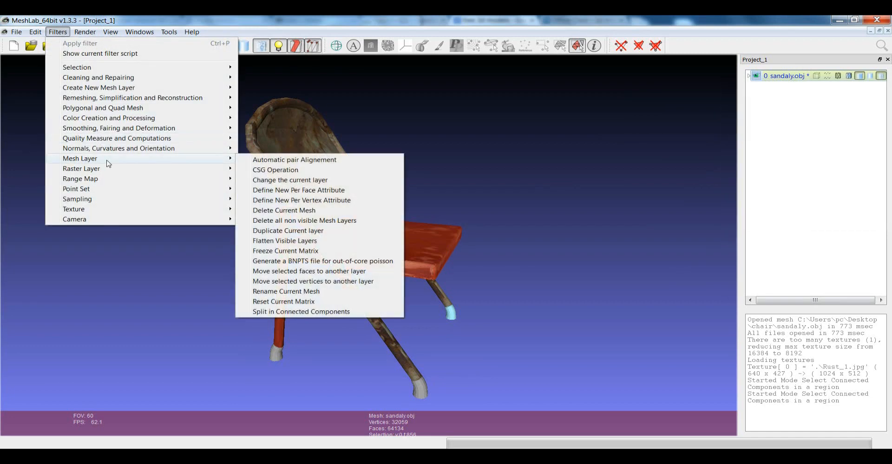
{"action": "mouse_move", "coordinate": [854, 67]}
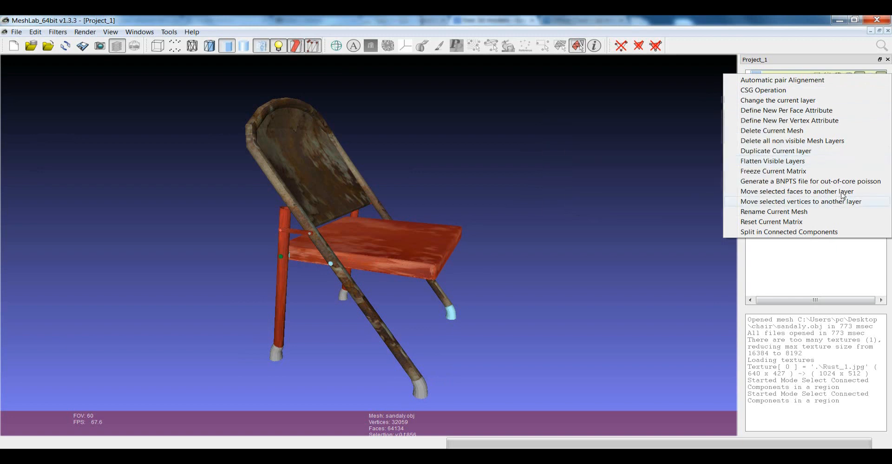
{"action": "mouse_move", "coordinate": [781, 194]}
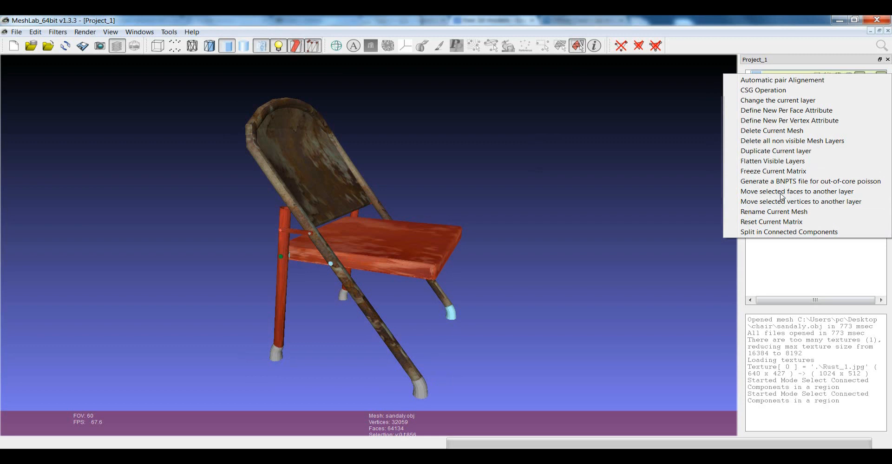
{"action": "mouse_move", "coordinate": [796, 191]}
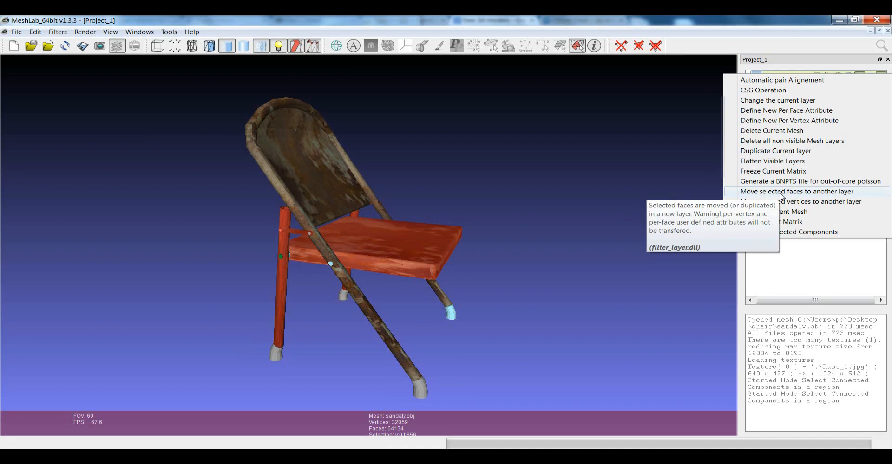
{"action": "left_click", "coordinate": [795, 191]}
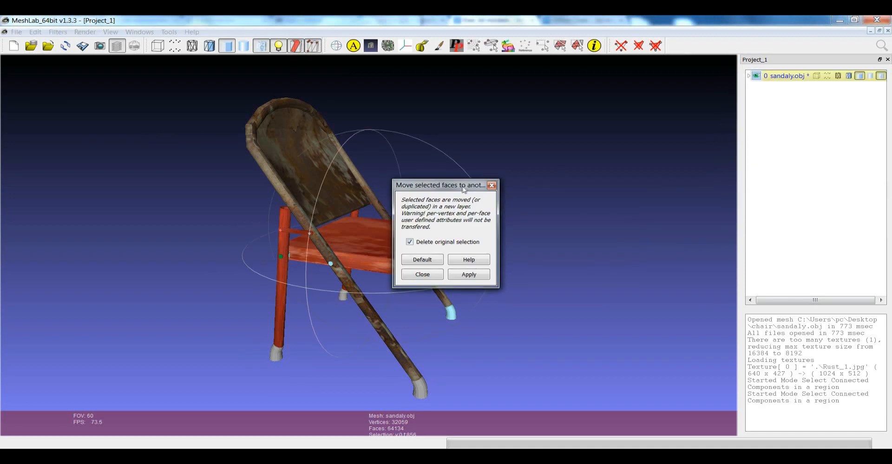
Apply the move with Delete original selection checked, creating the SelectedFacesSubset layer
{"action": "left_click_drag", "start_coordinate": [440, 185], "coordinate": [506, 91]}
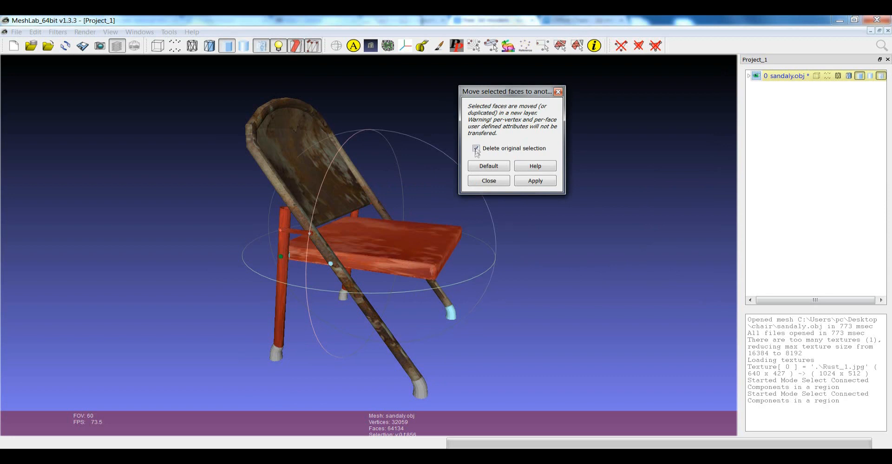
{"action": "left_click", "coordinate": [475, 148]}
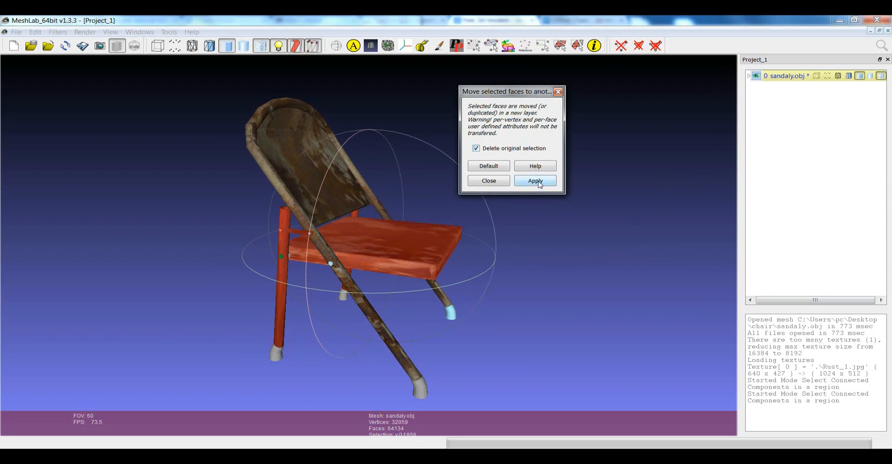
{"action": "left_click", "coordinate": [534, 180]}
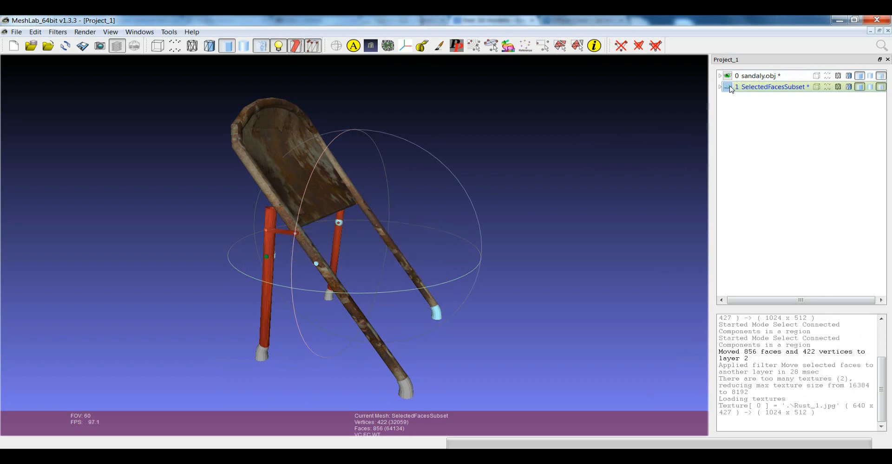
Hide the chair layer and rotate the view to inspect the separated seat alone
{"action": "left_click", "coordinate": [757, 76]}
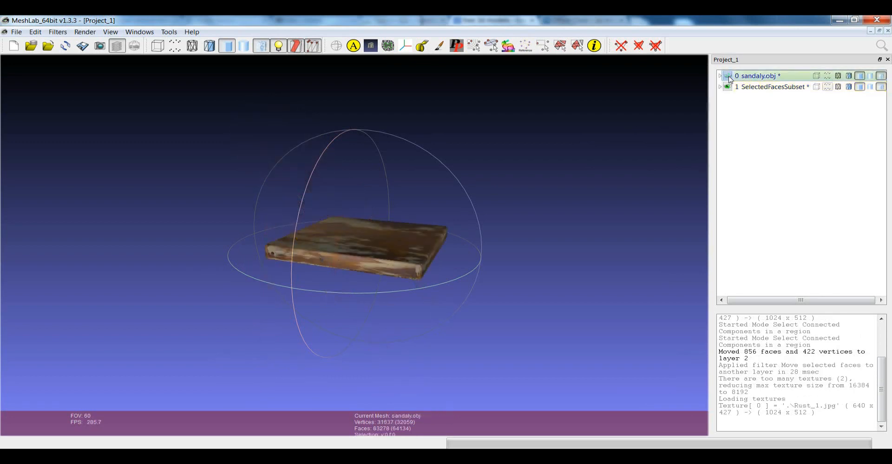
{"action": "left_click_drag", "start_coordinate": [352, 256], "coordinate": [316, 262]}
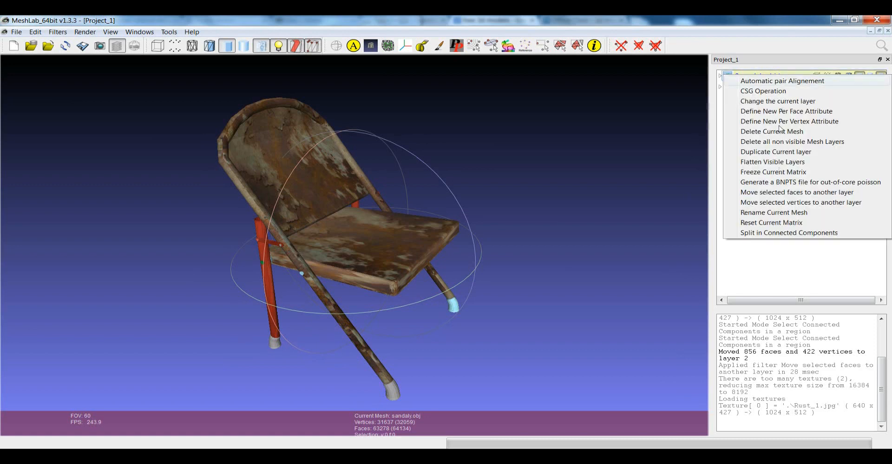
{"action": "mouse_move", "coordinate": [773, 212]}
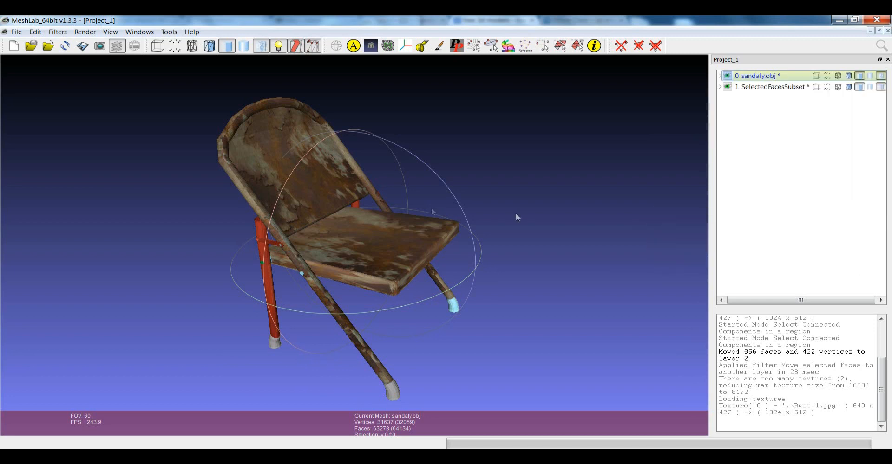
{"action": "mouse_move", "coordinate": [351, 250]}
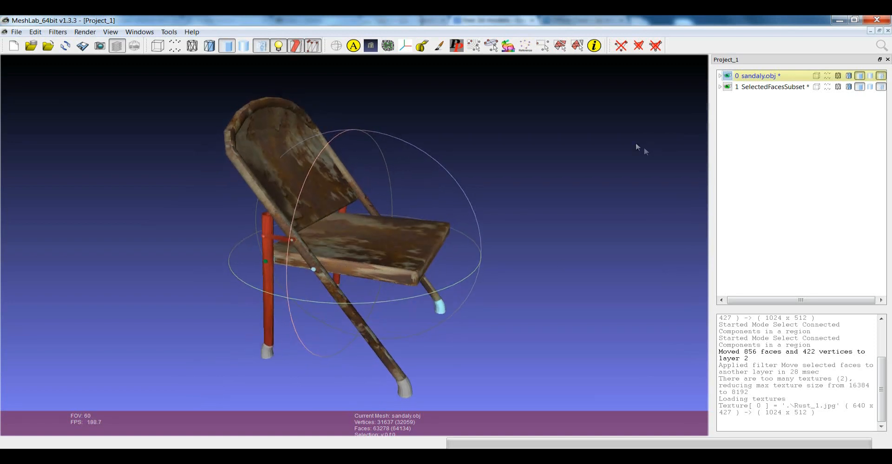
{"action": "mouse_move", "coordinate": [594, 175]}
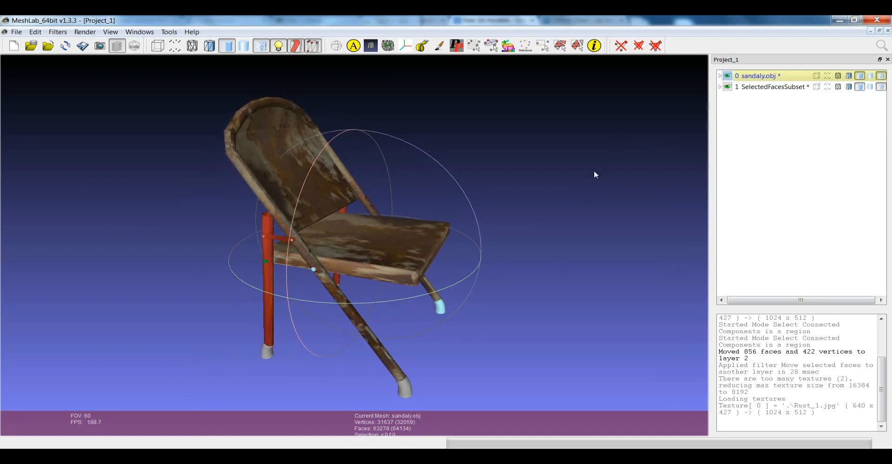